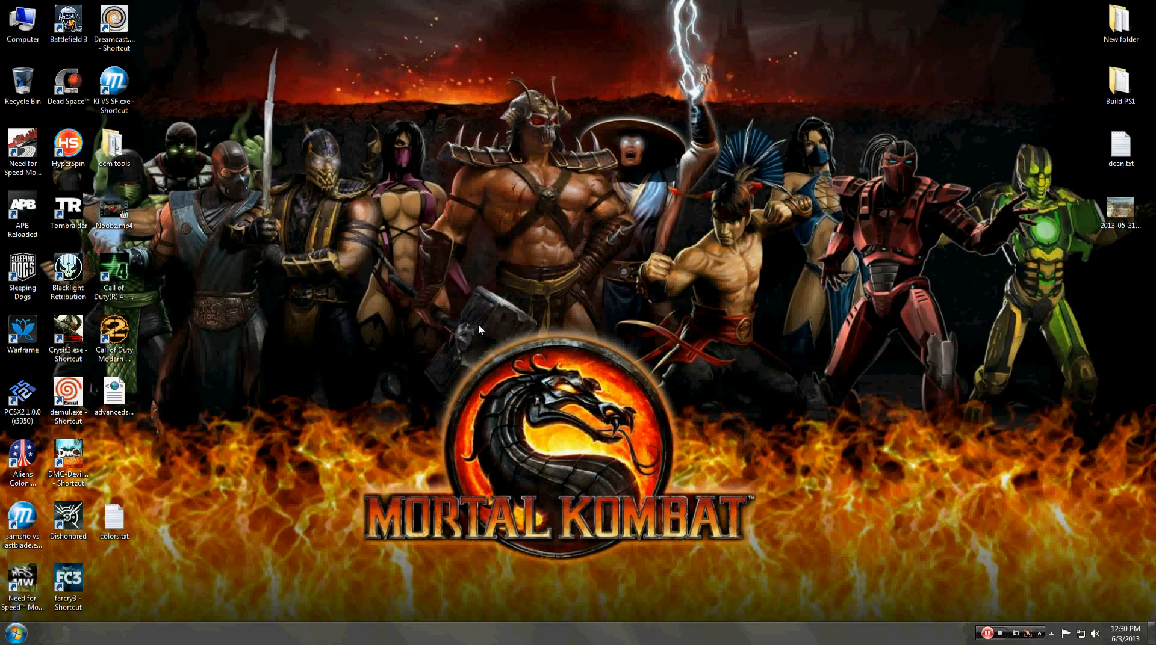
mouse_move(188, 435)
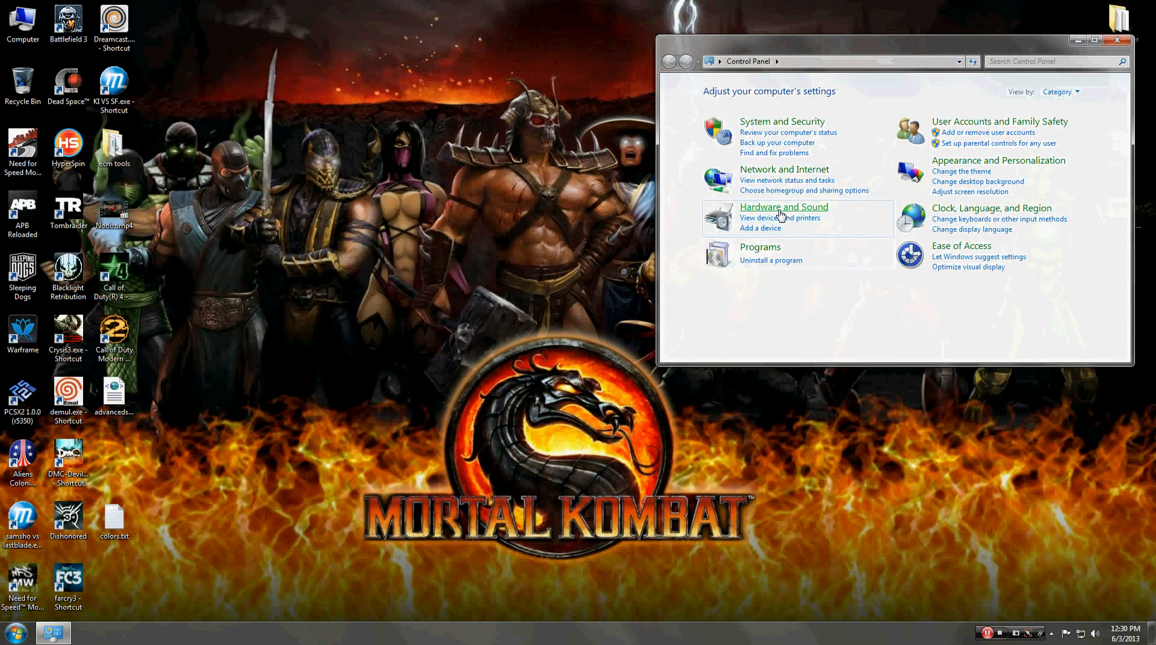
View the Front Mic level in Sound > Recording properties, then cancel both dialogs.
click(783, 207)
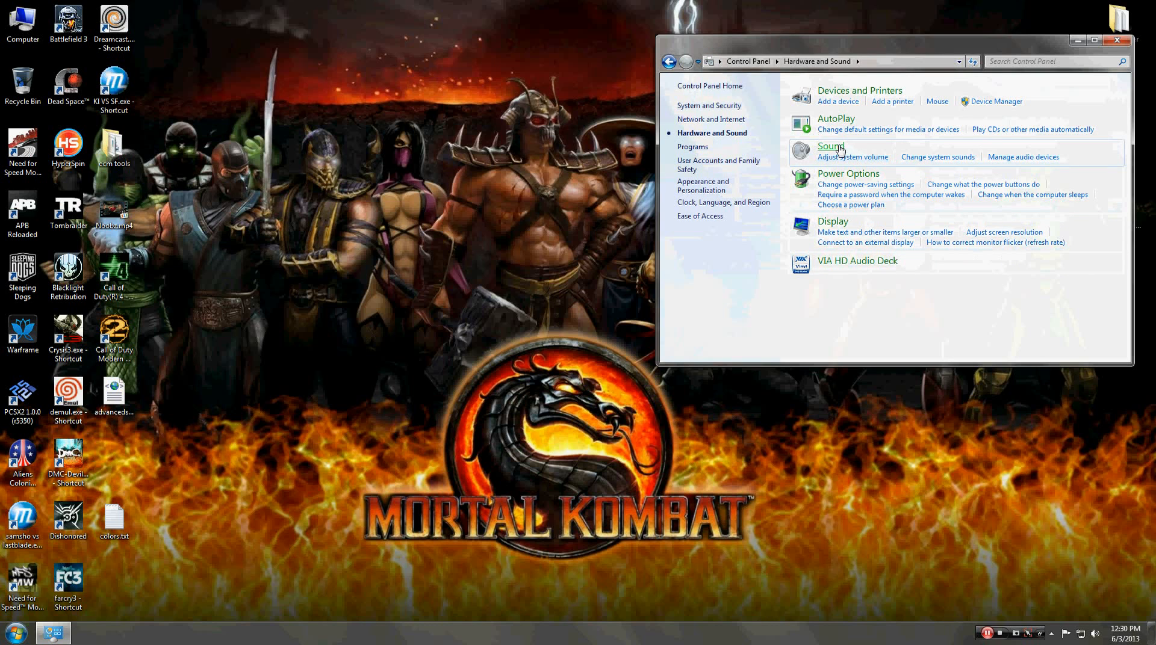
click(830, 146)
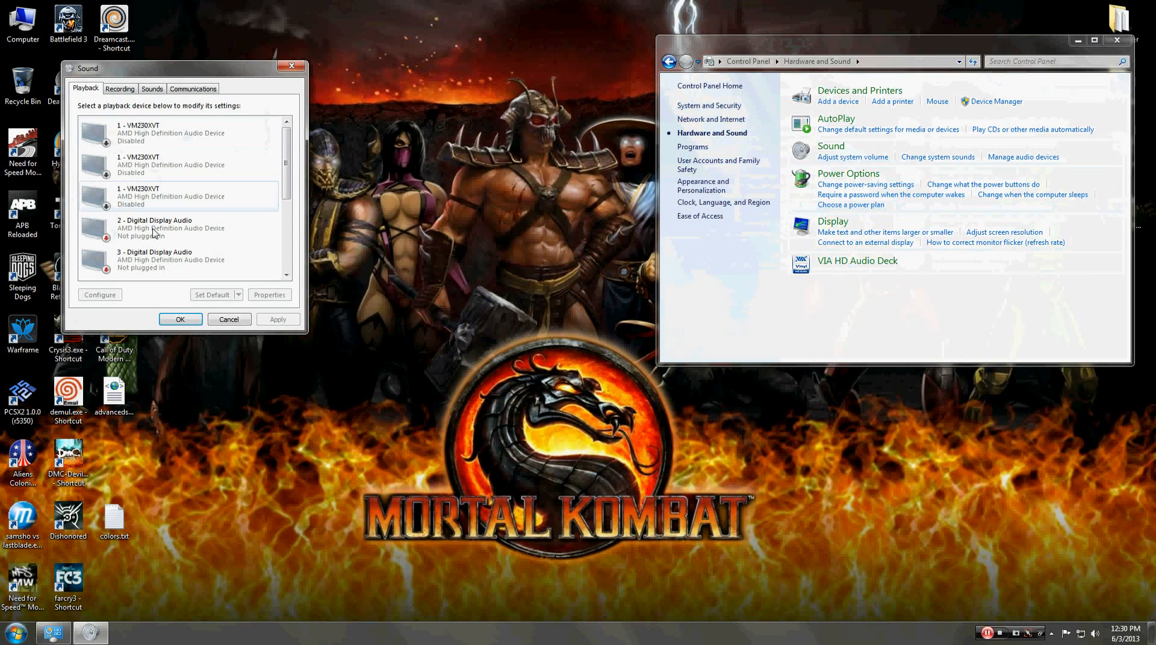
click(119, 89)
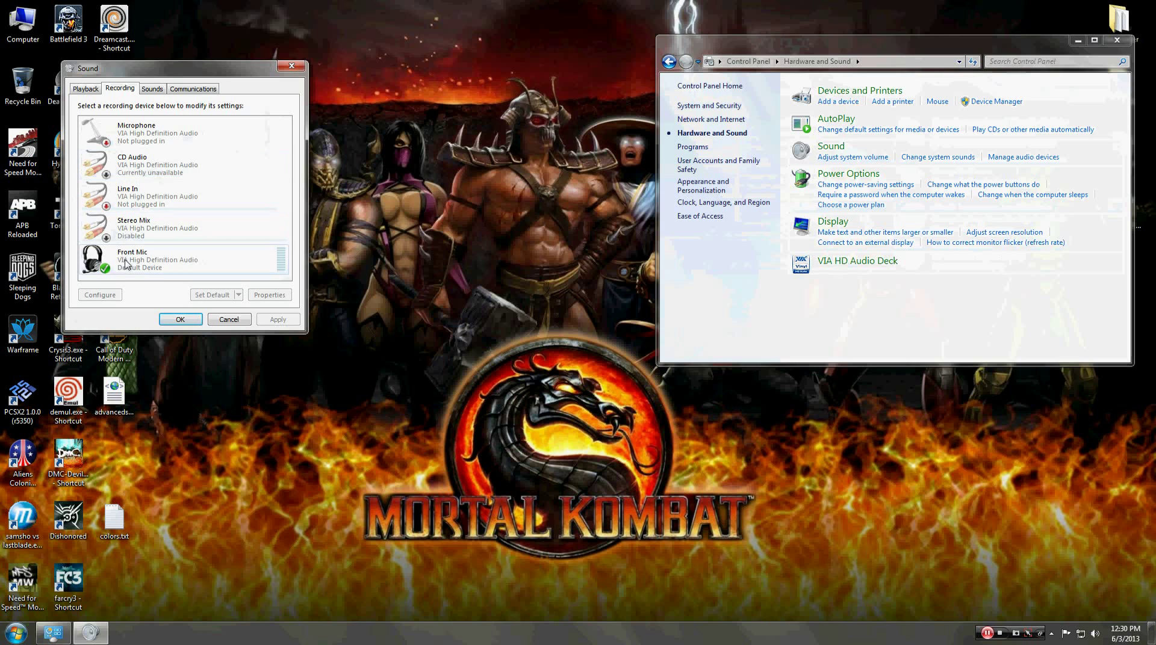
right_click(127, 264)
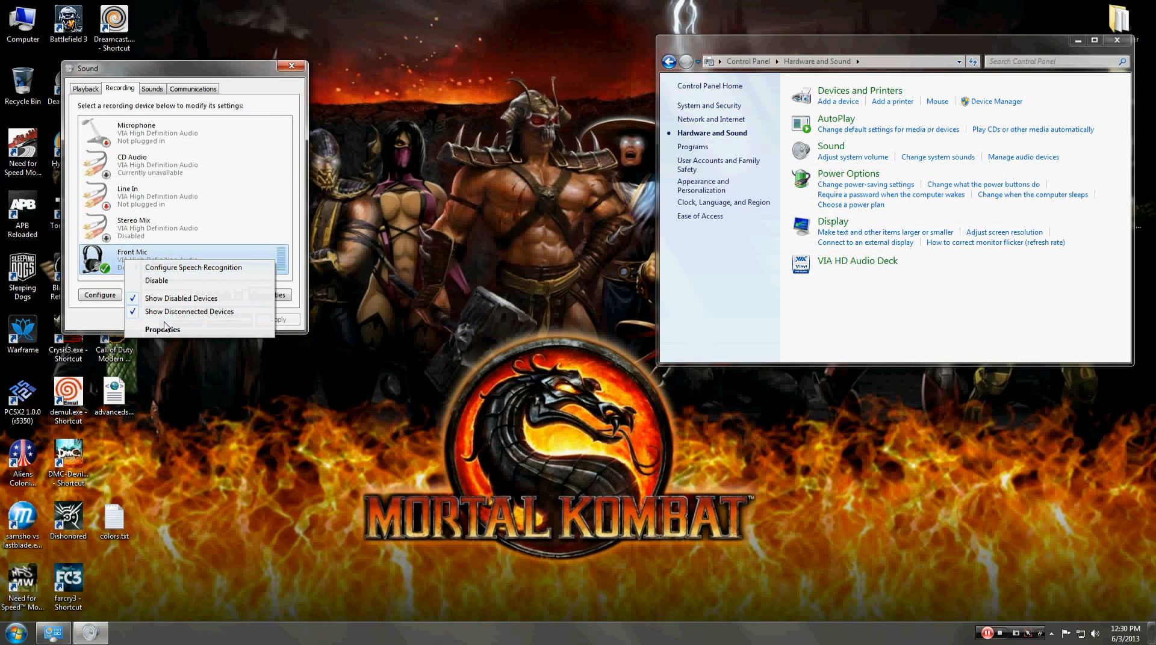
click(162, 329)
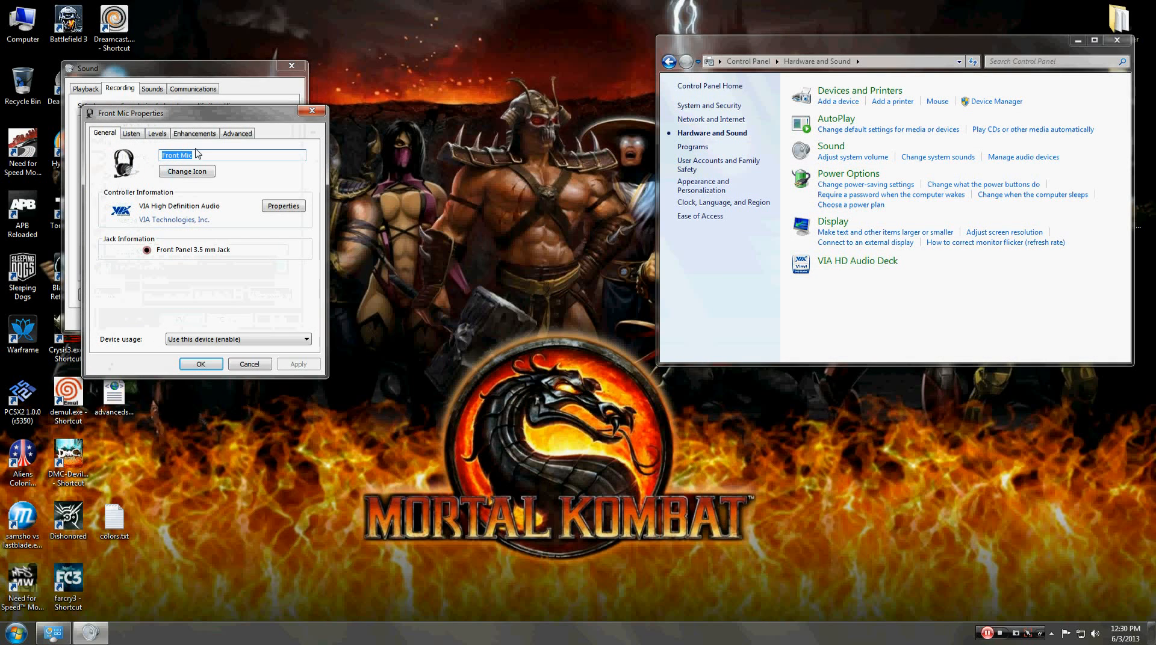
click(157, 133)
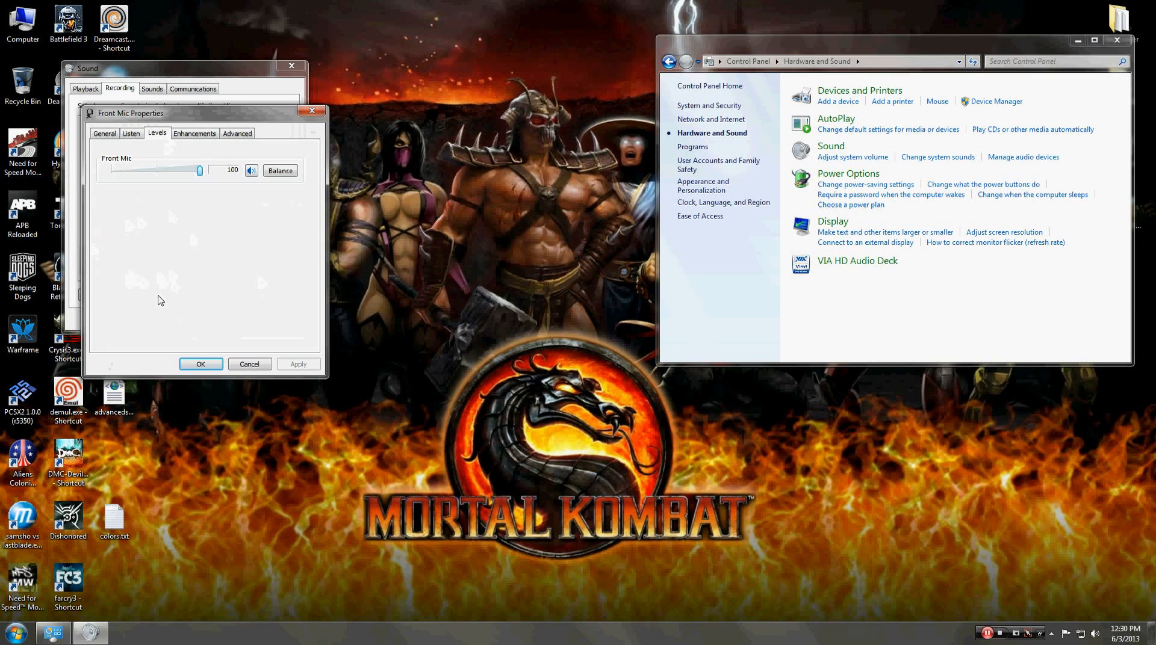
click(249, 364)
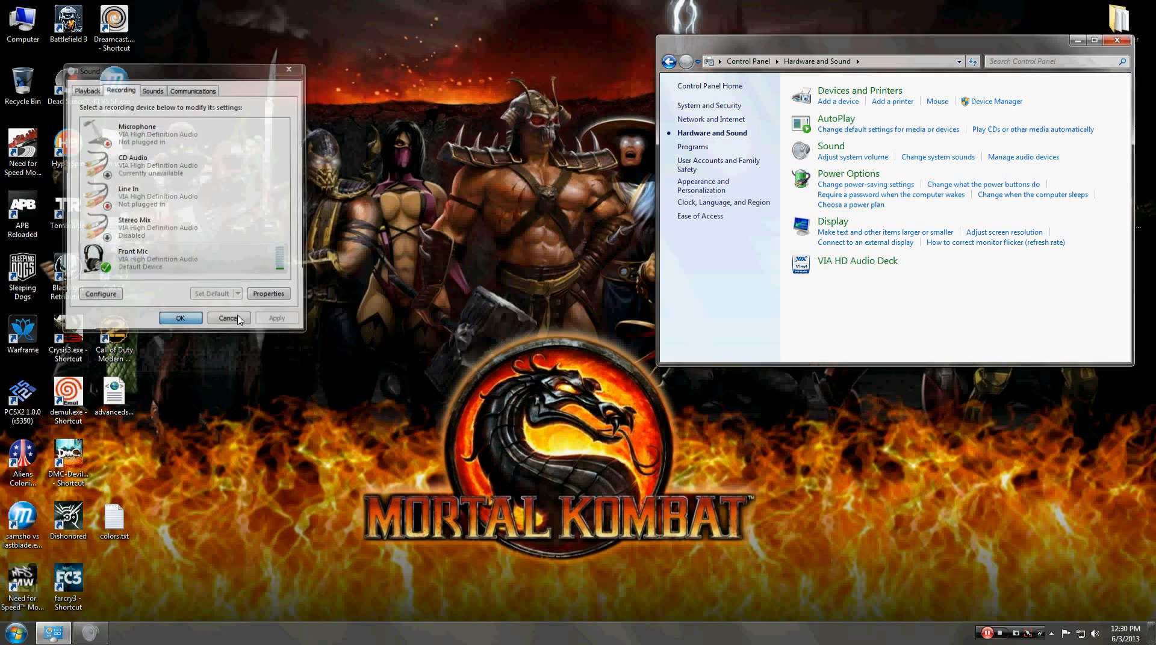
click(229, 318)
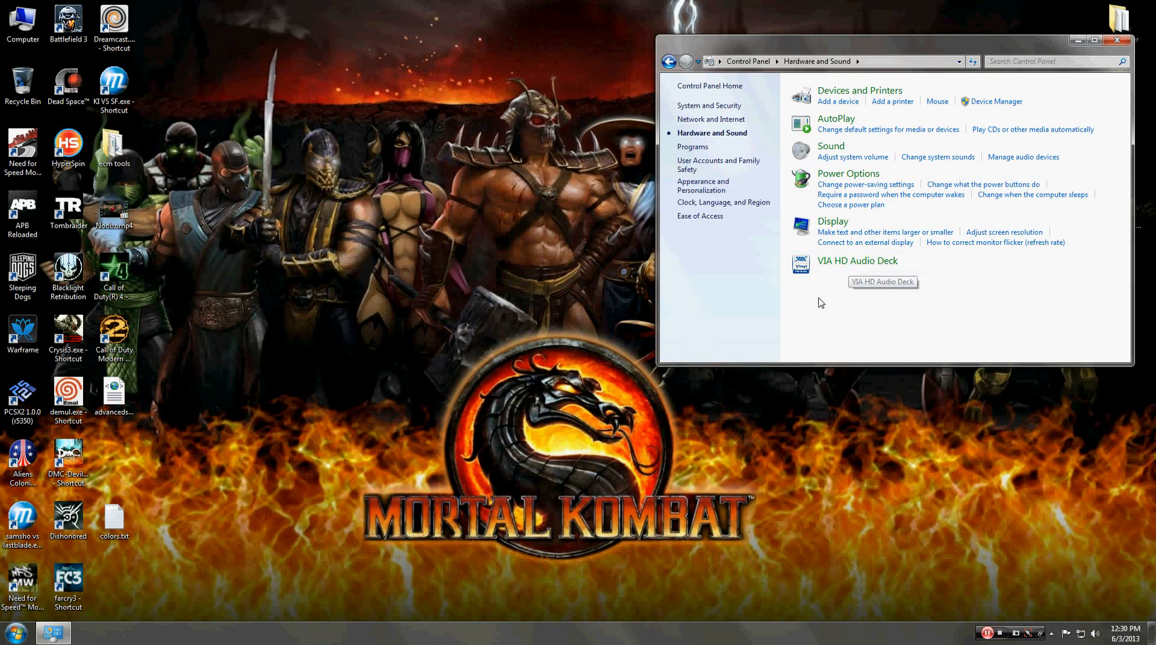
mouse_move(846, 268)
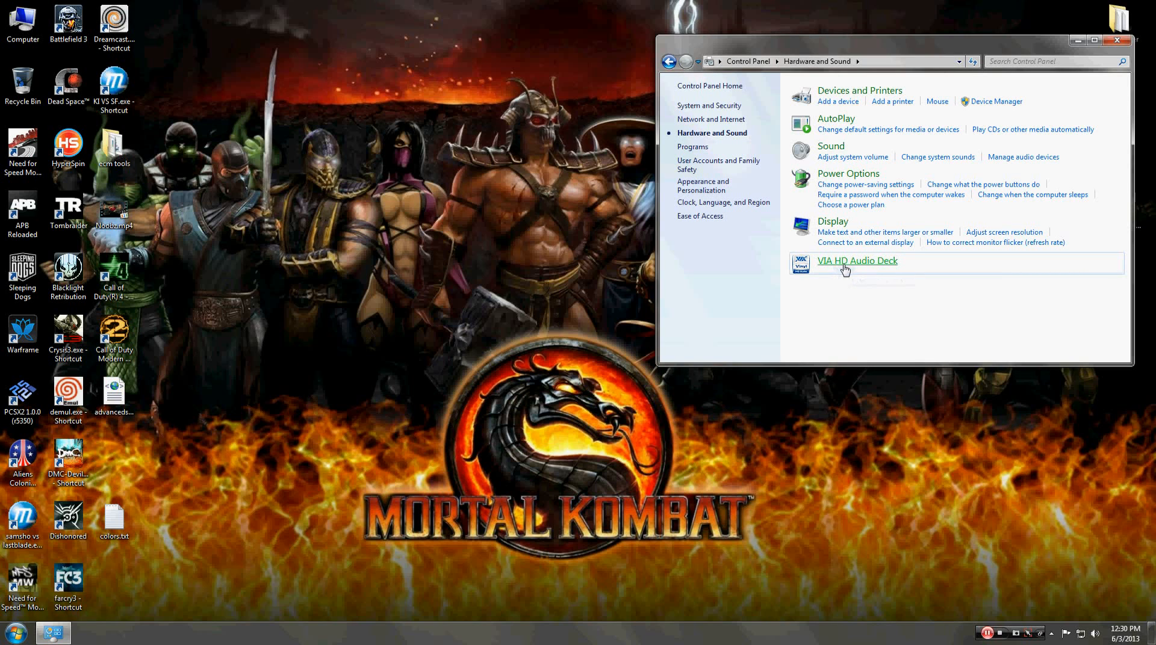
Launch VIA HD Audio Deck on the Front Mic page showing Mic Boost at 20 dB.
click(857, 261)
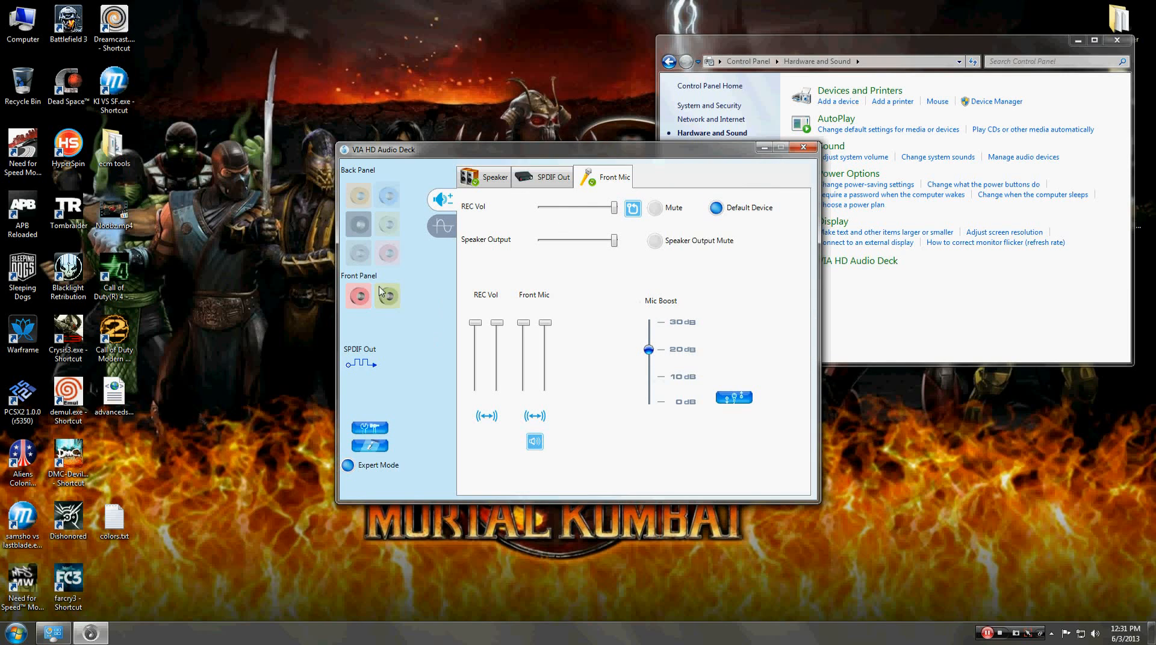
mouse_move(347, 474)
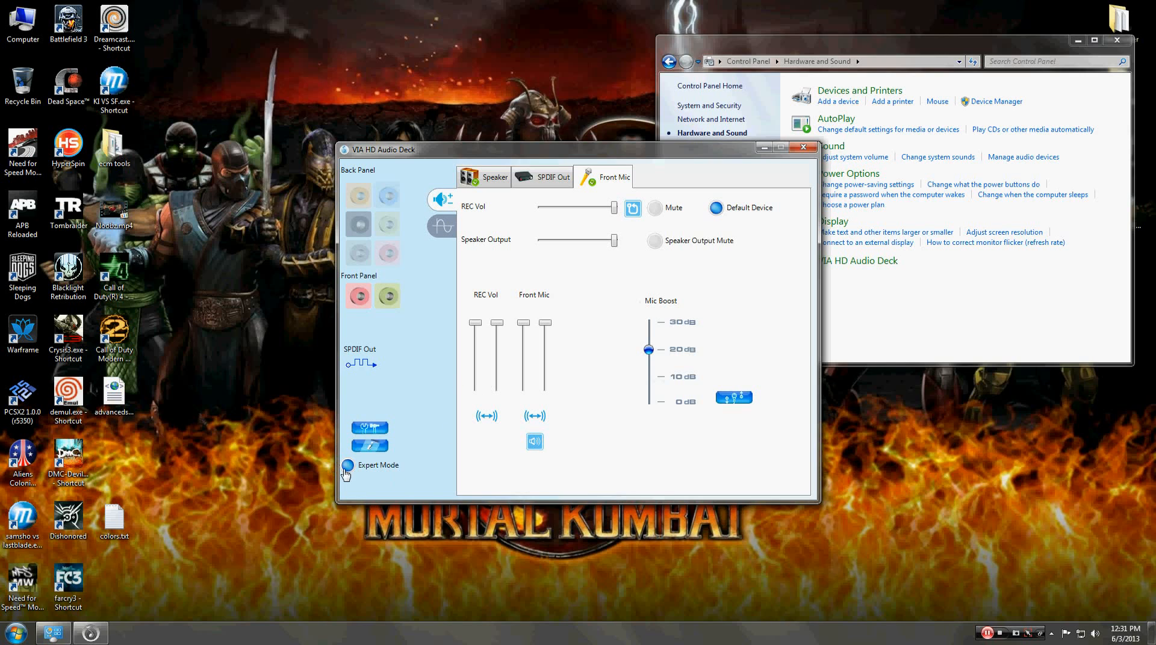
click(347, 465)
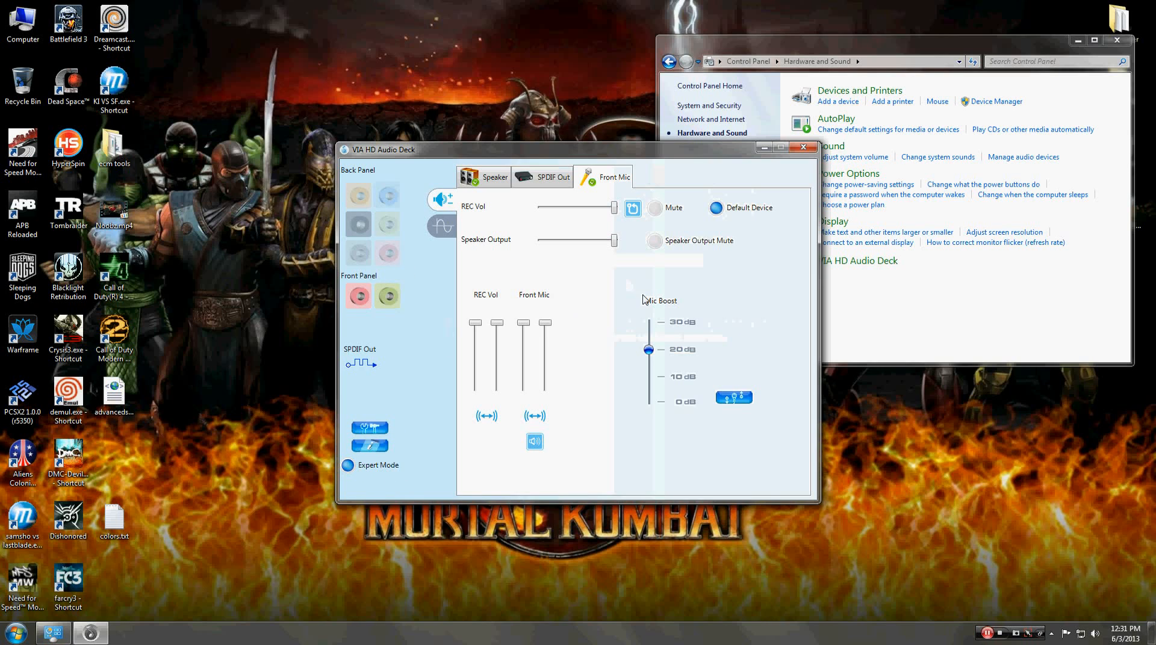
mouse_move(574, 271)
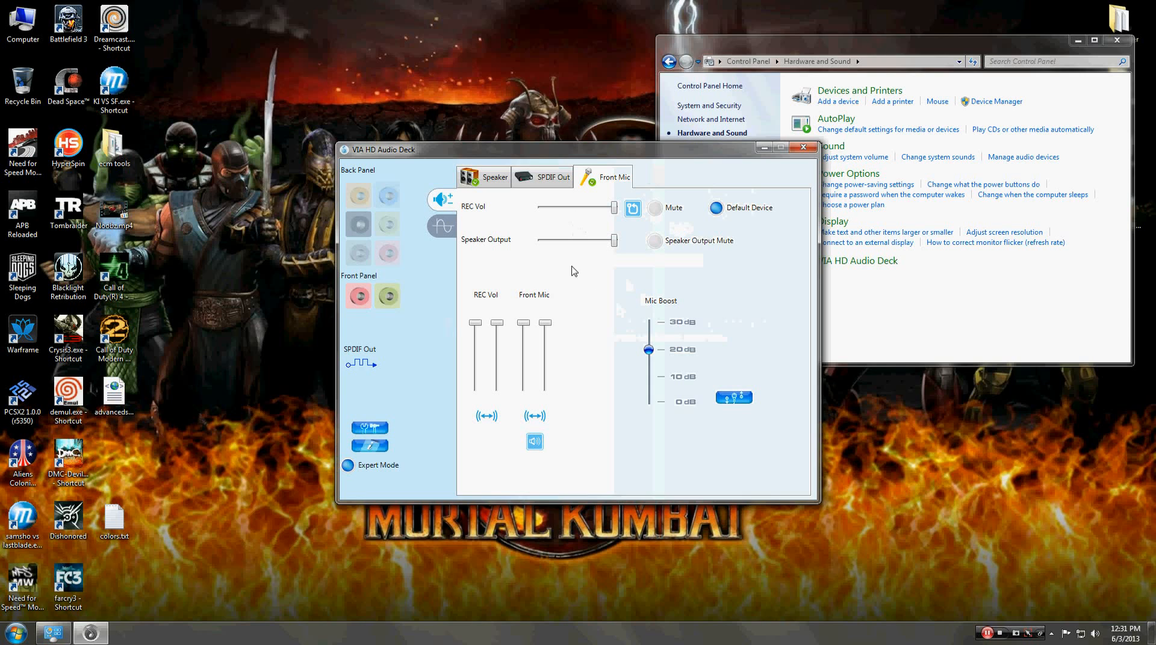
Show the Speaker page's environment effects, with Club and the environment choices.
click(495, 177)
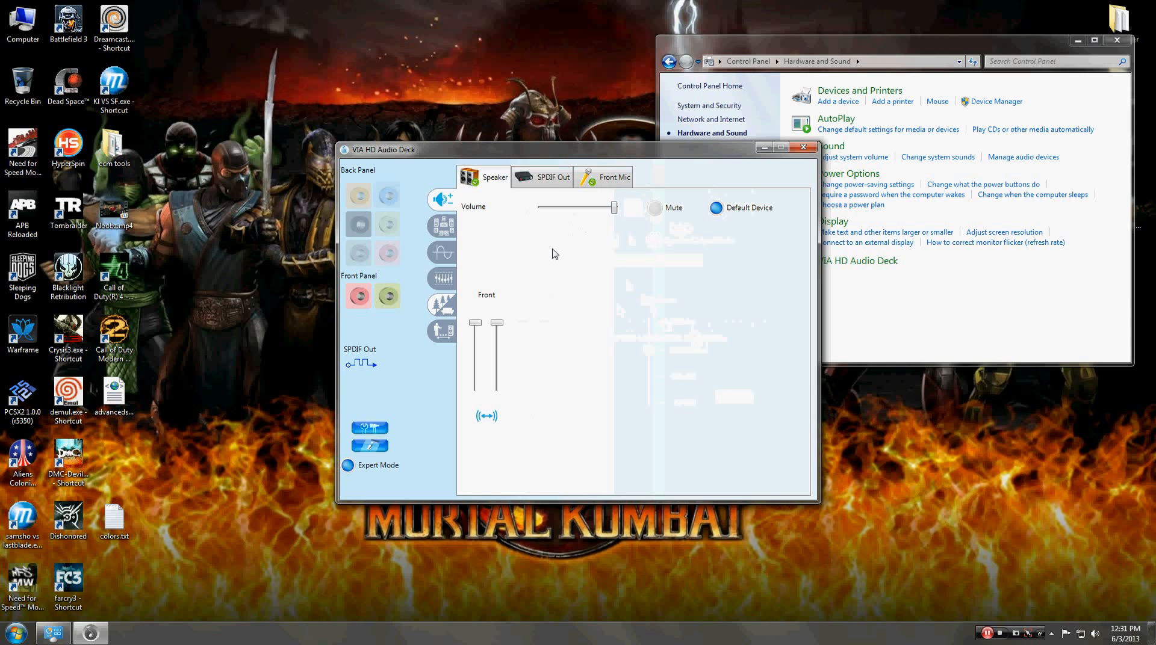
click(441, 251)
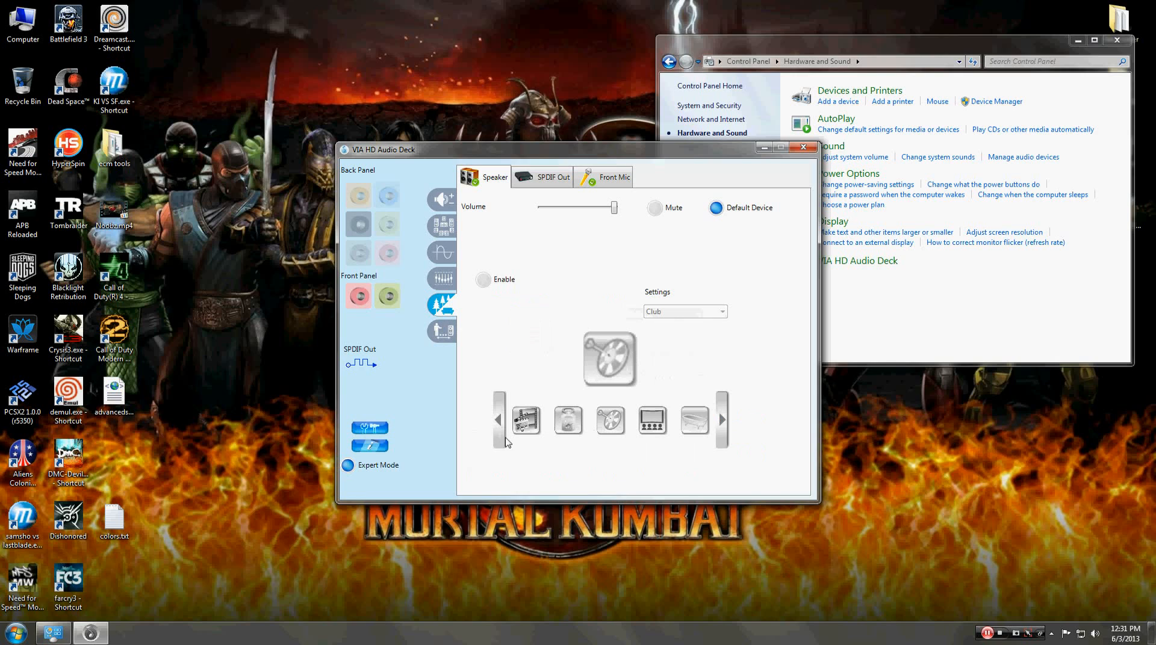
mouse_move(490, 212)
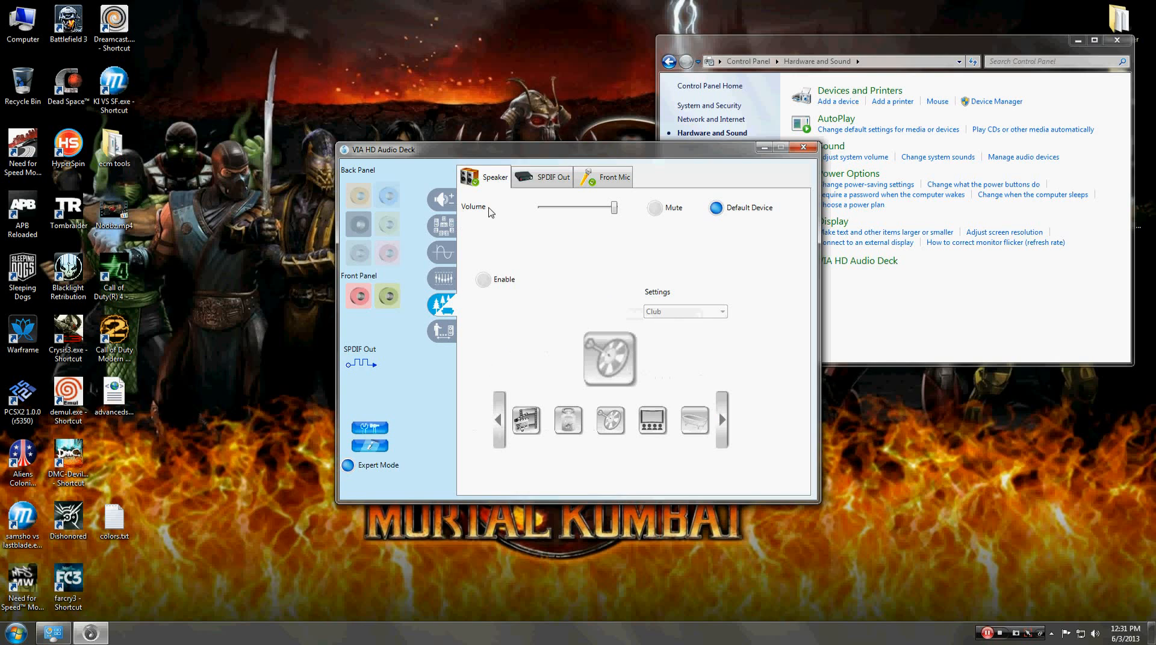
mouse_move(676, 311)
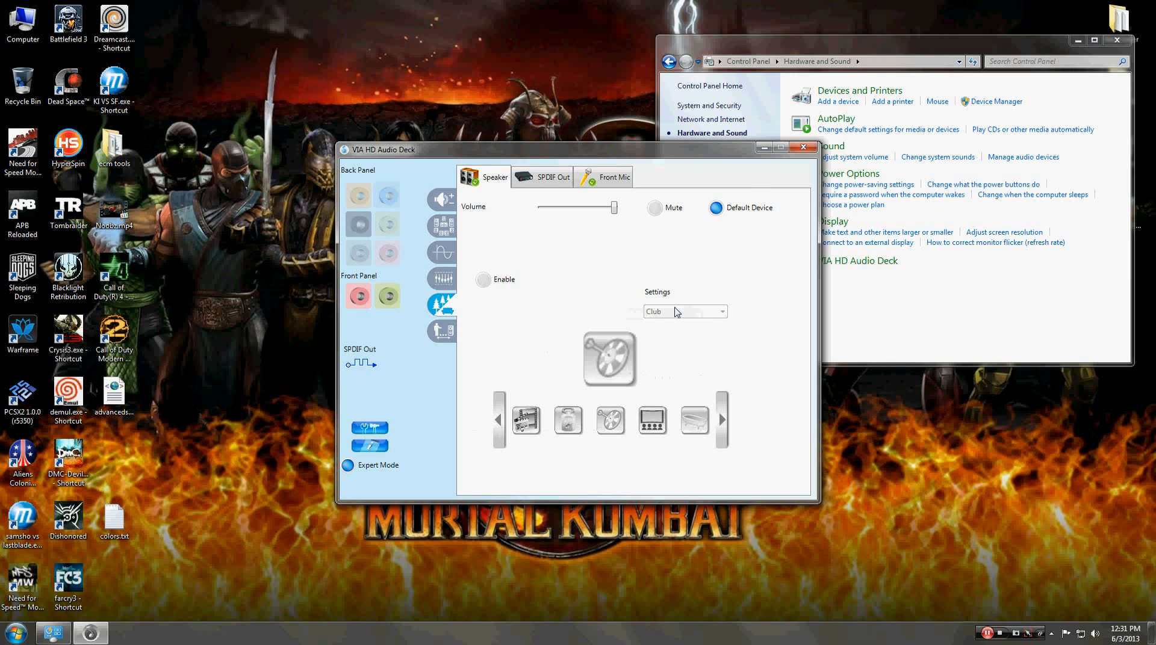
mouse_move(760, 286)
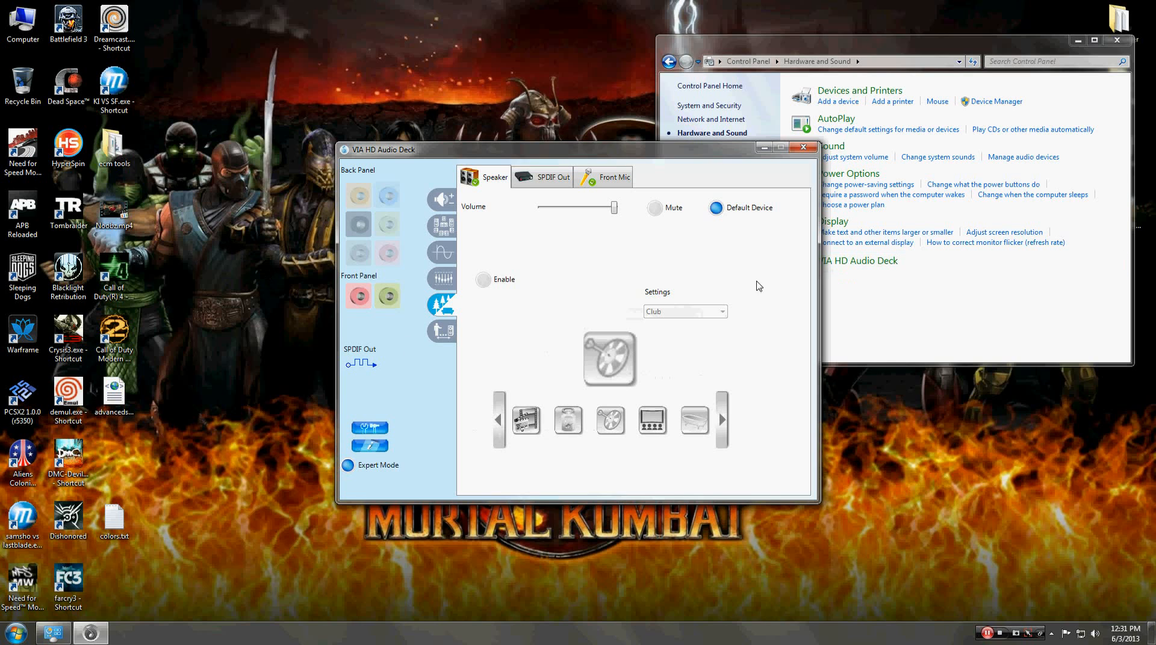